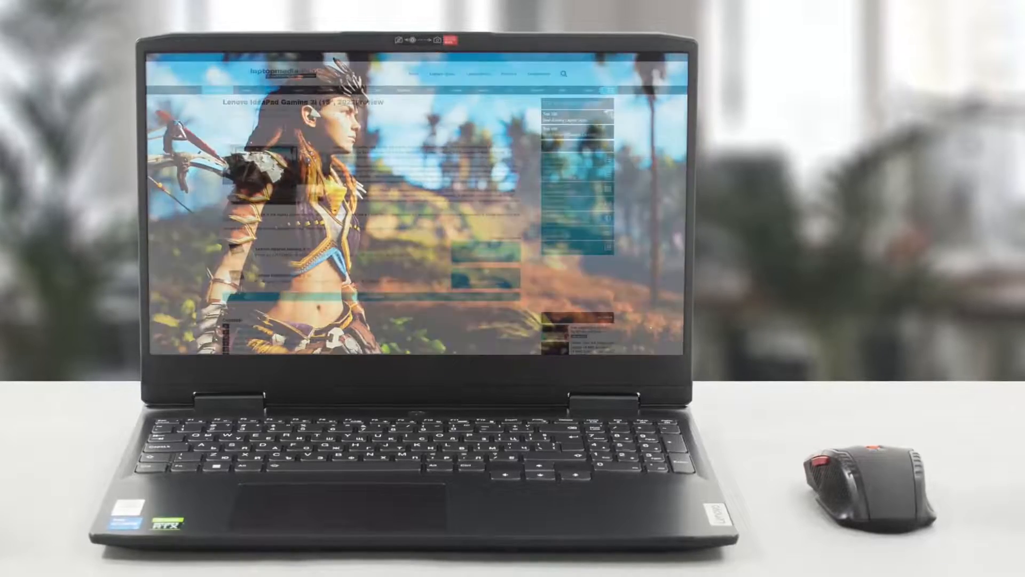
scroll(down, 3)
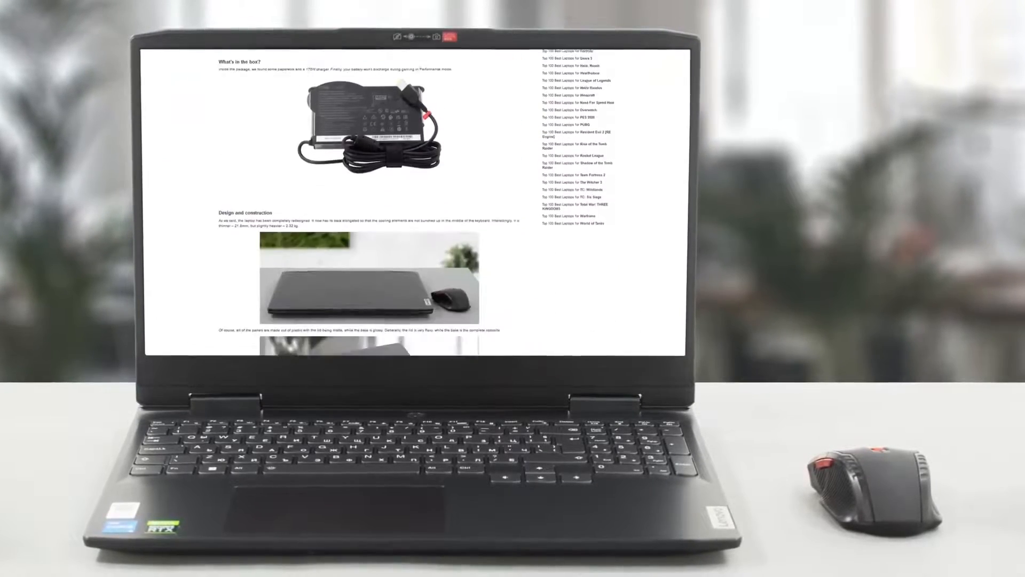
scroll(down, 3)
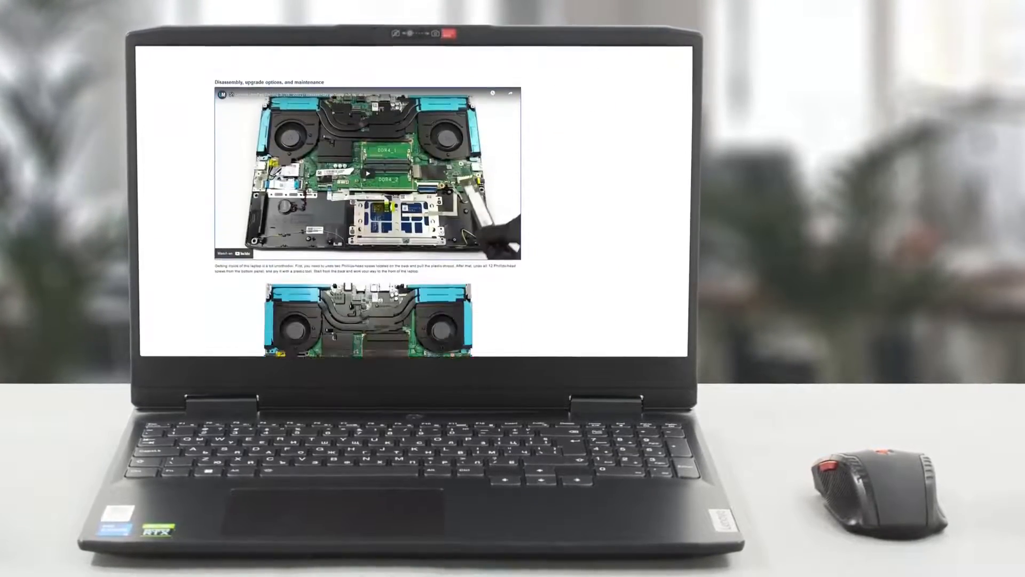
scroll(down, 3)
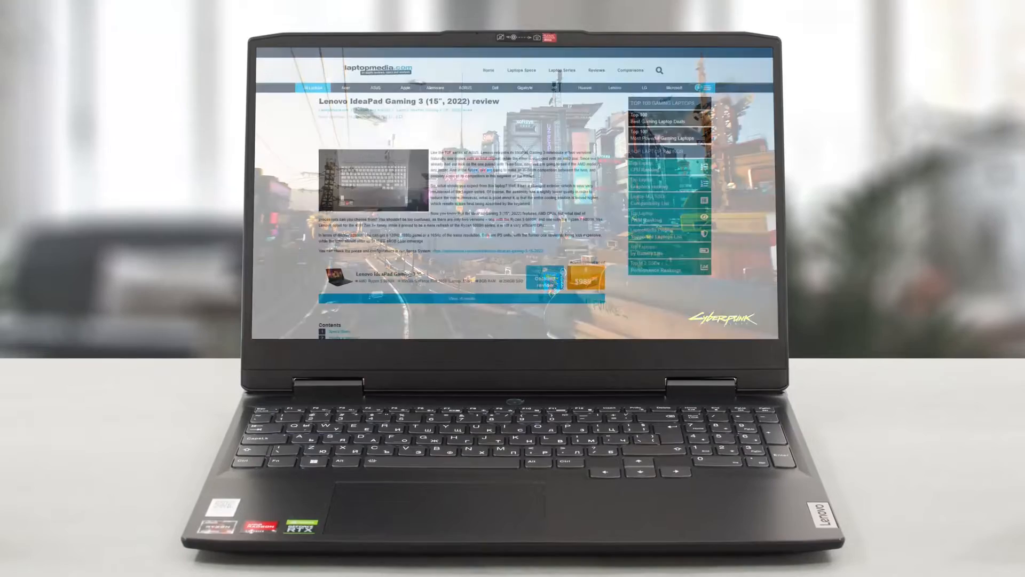
scroll(down, 3)
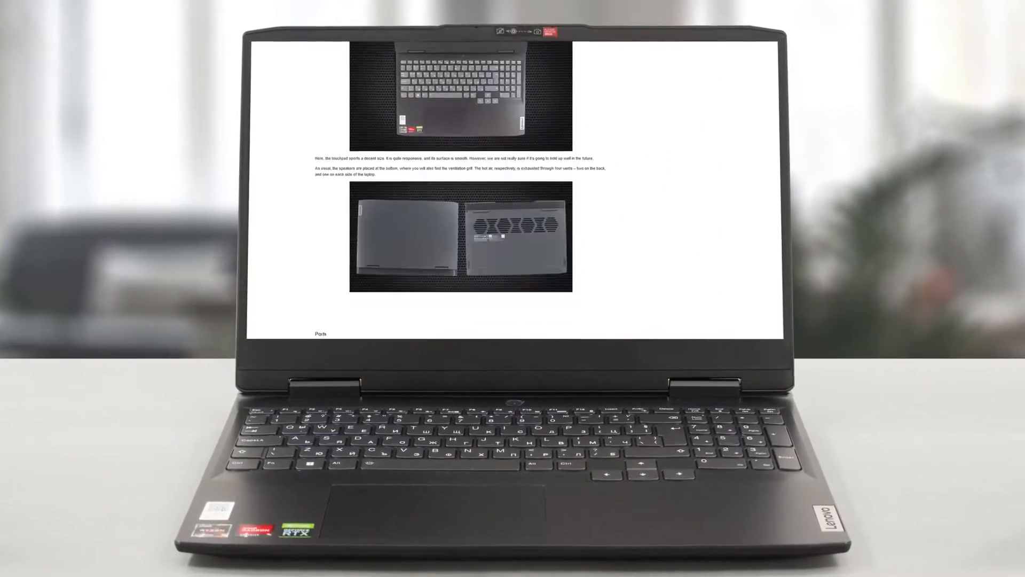
scroll(down, 3)
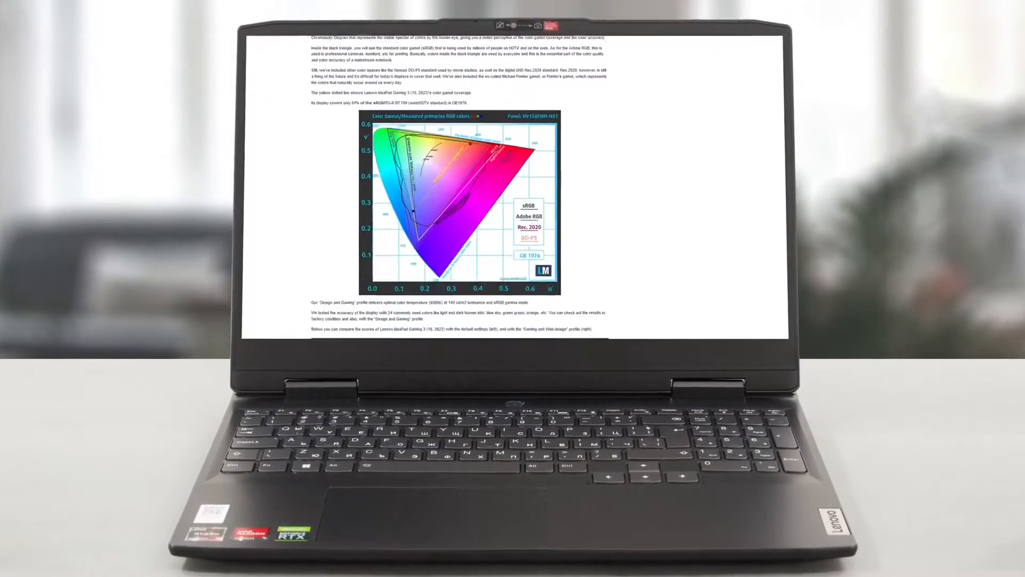
scroll(down, 3)
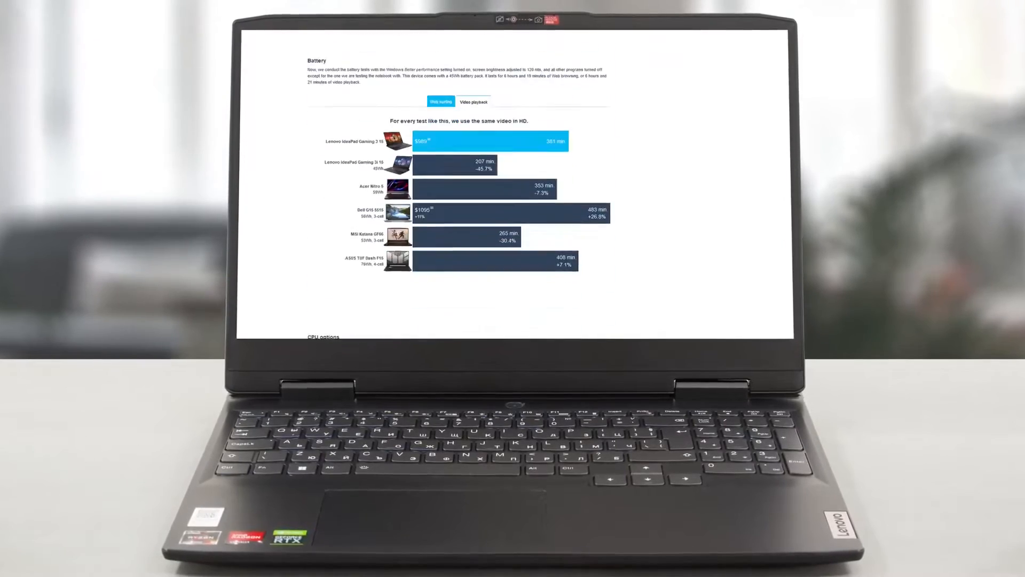